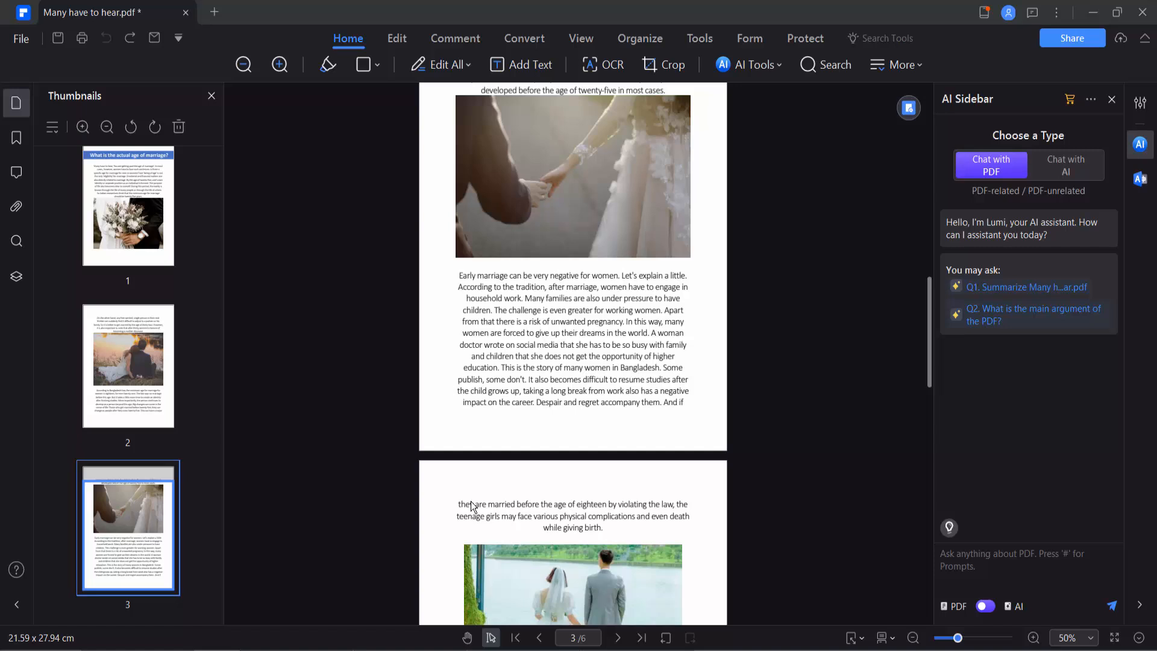
mouse_move(477, 369)
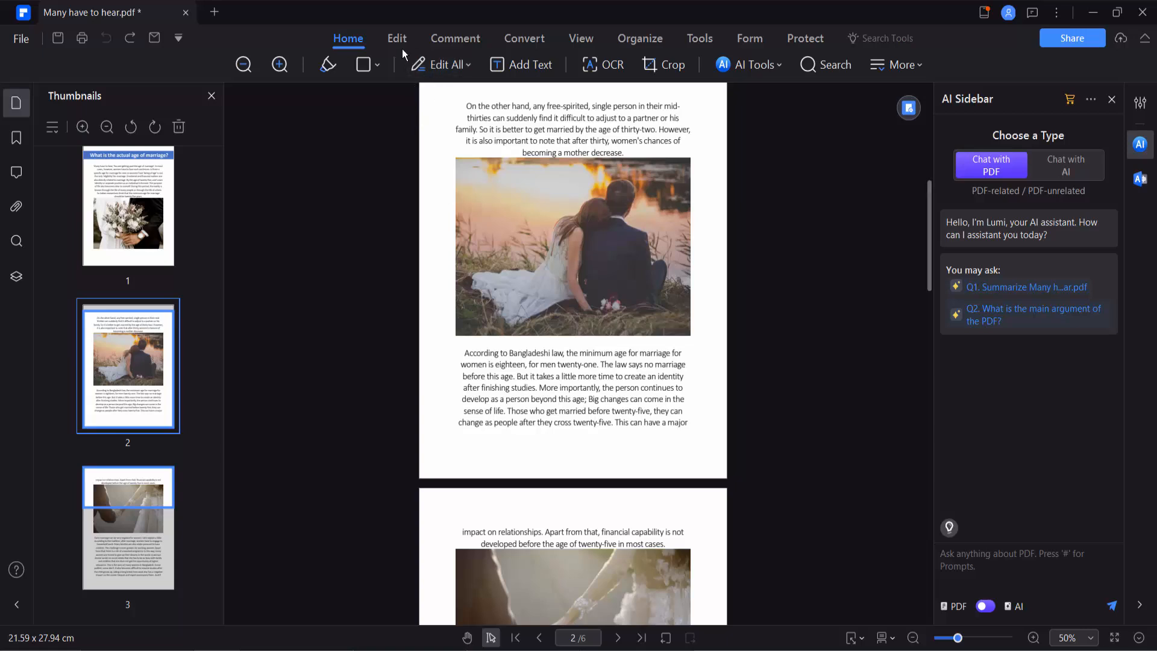
- Start a new watermark from the Edit tab's Watermark menu via Add Watermark
left_click(397, 39)
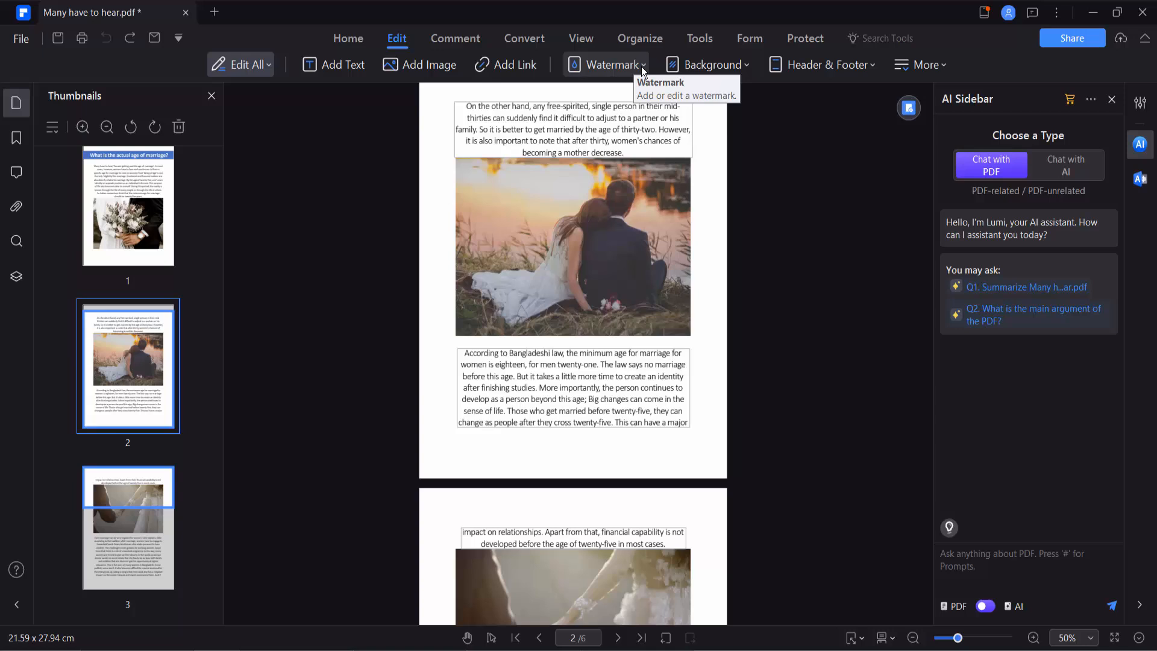
left_click(613, 66)
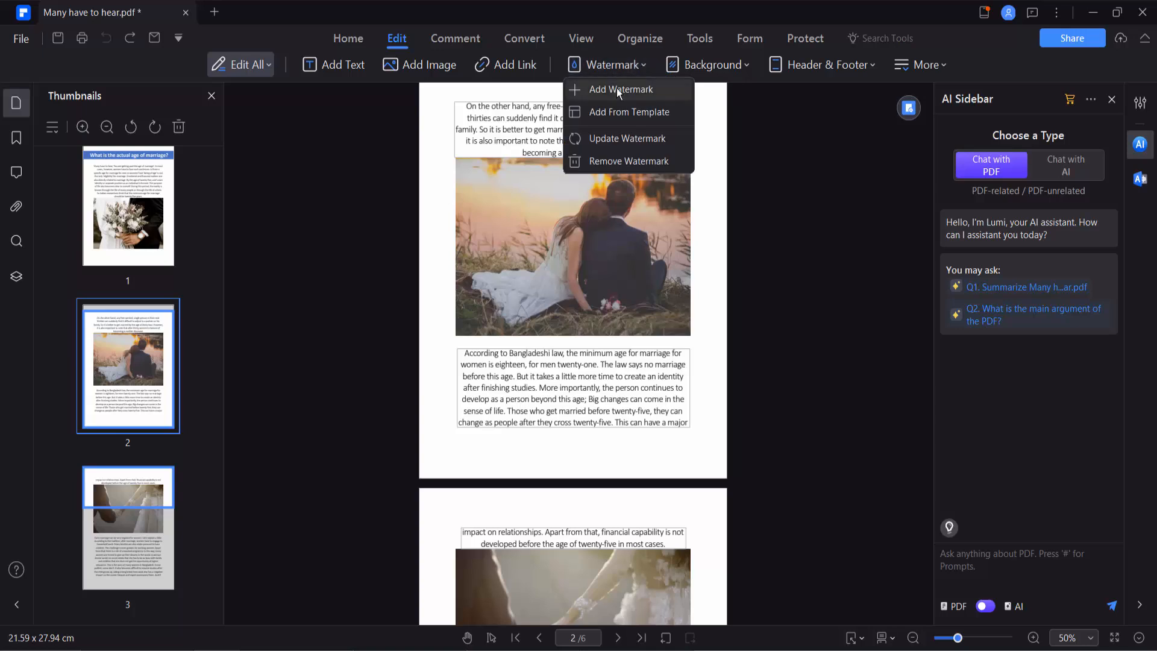
left_click(622, 89)
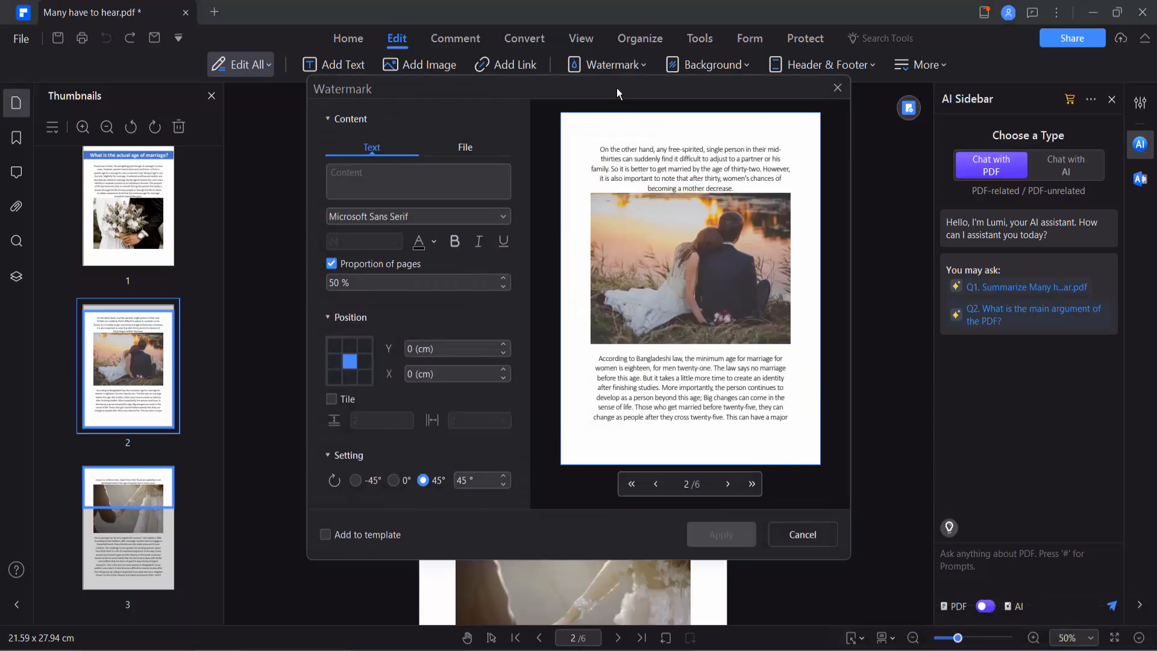
- Enter watermark text 'LOGO', size it to 60% of the page and keep it centred
left_click(418, 182)
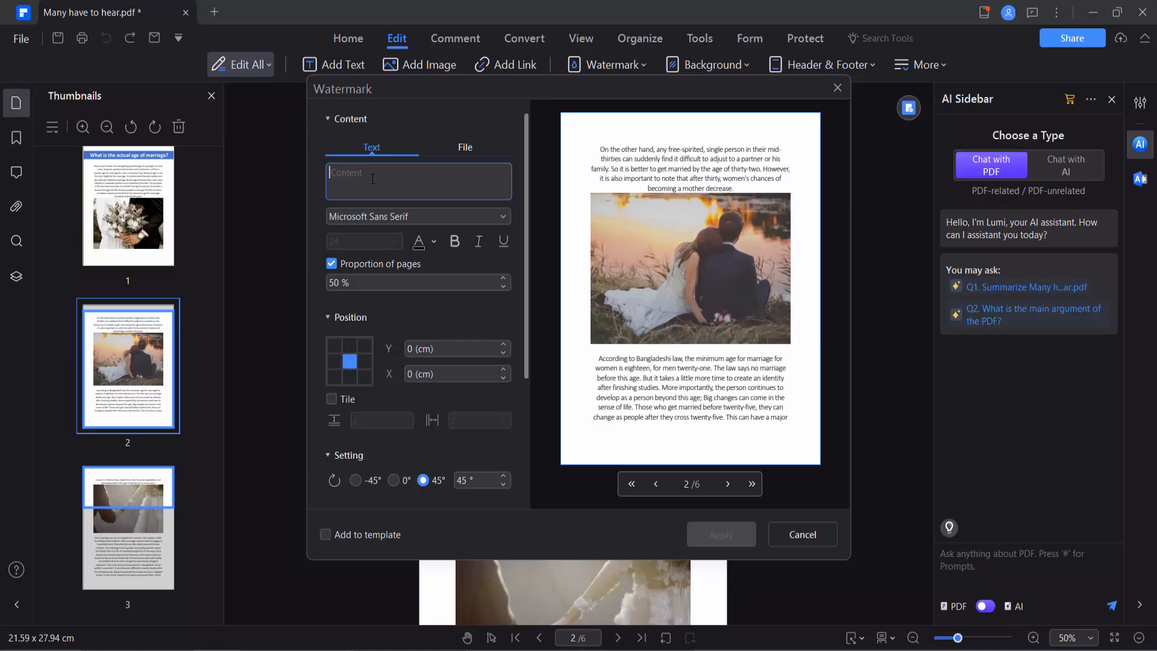
type("LOGO")
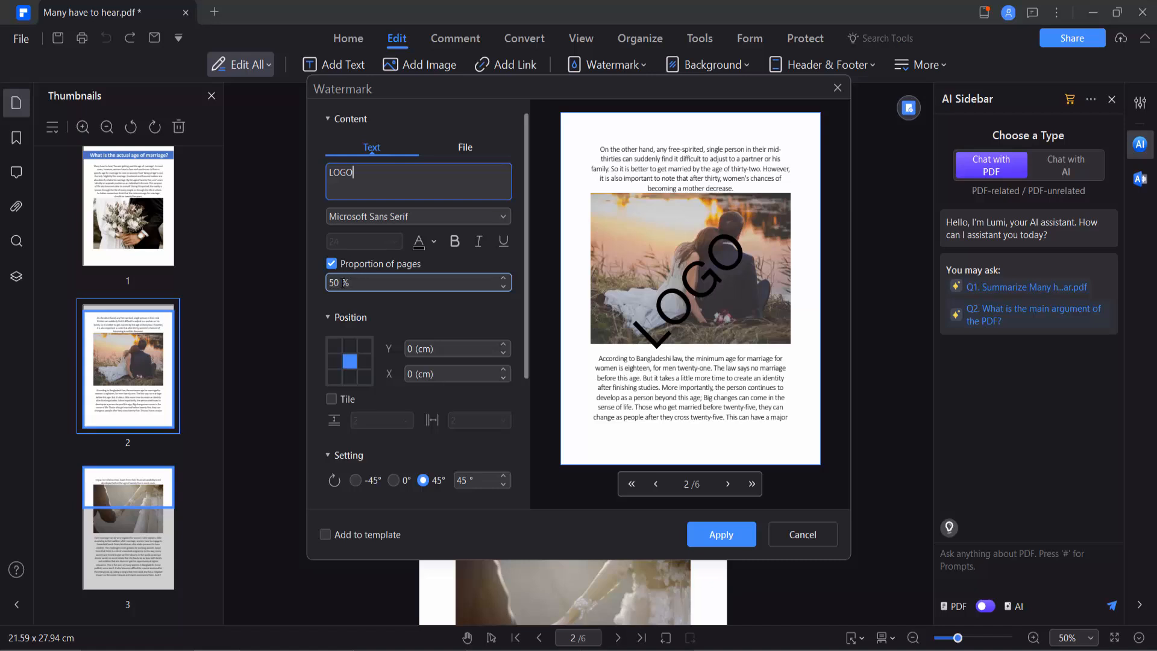
left_click(413, 282)
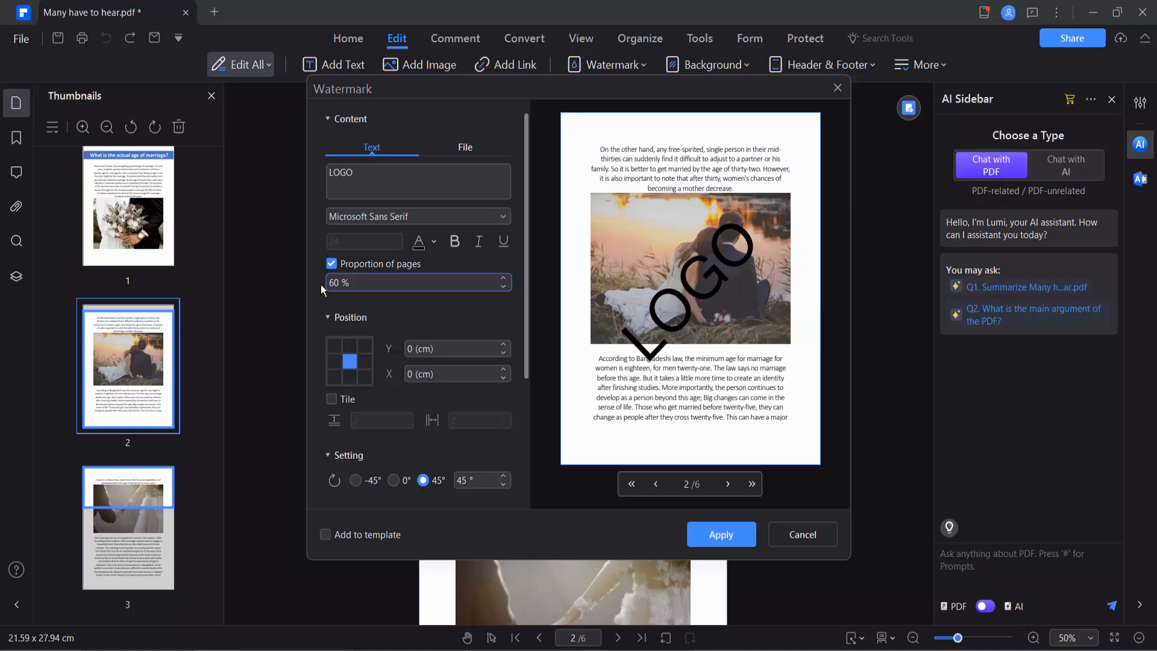
left_click(333, 347)
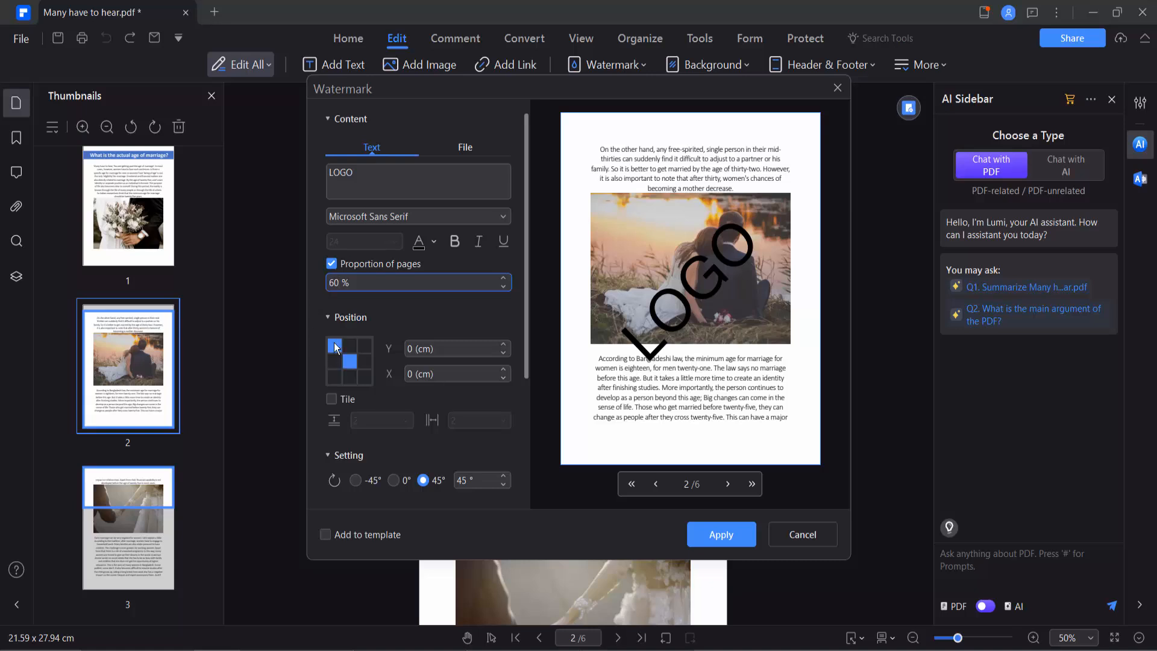
left_click(350, 361)
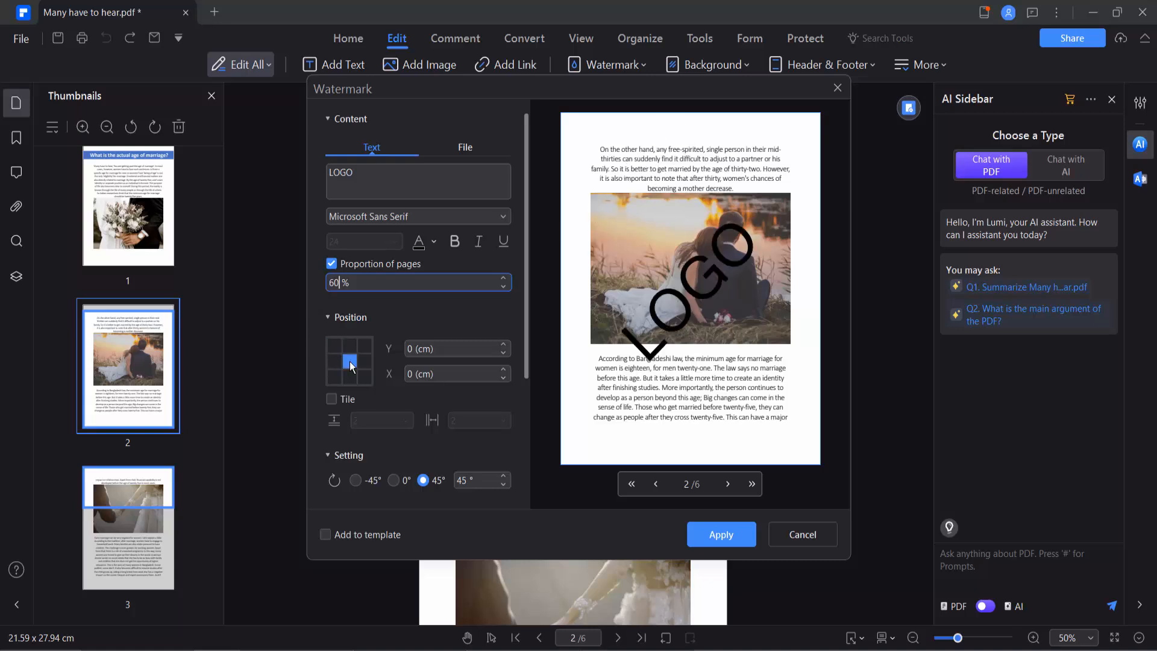
left_click(331, 398)
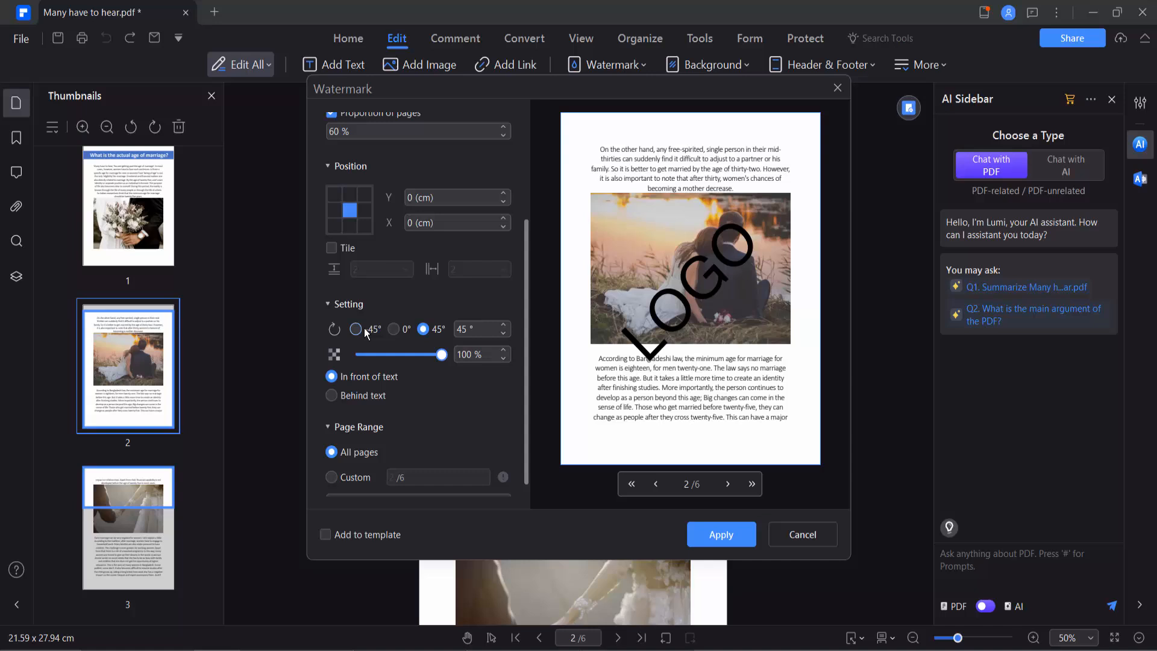
left_click(355, 327)
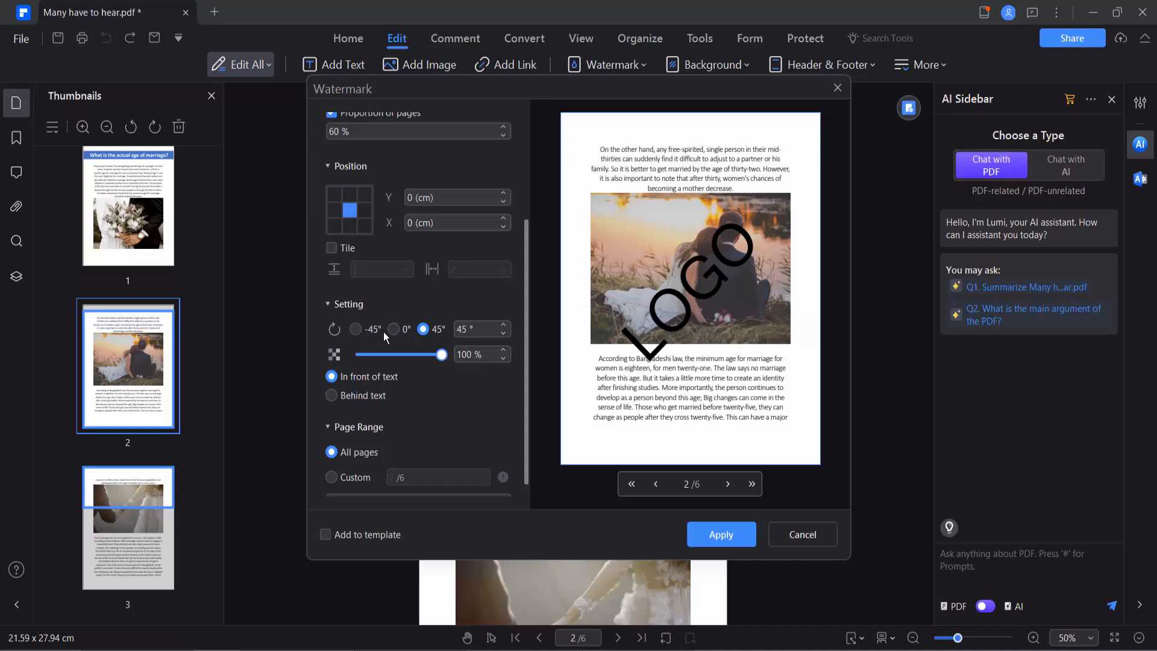
left_click_drag(443, 355, 423, 355)
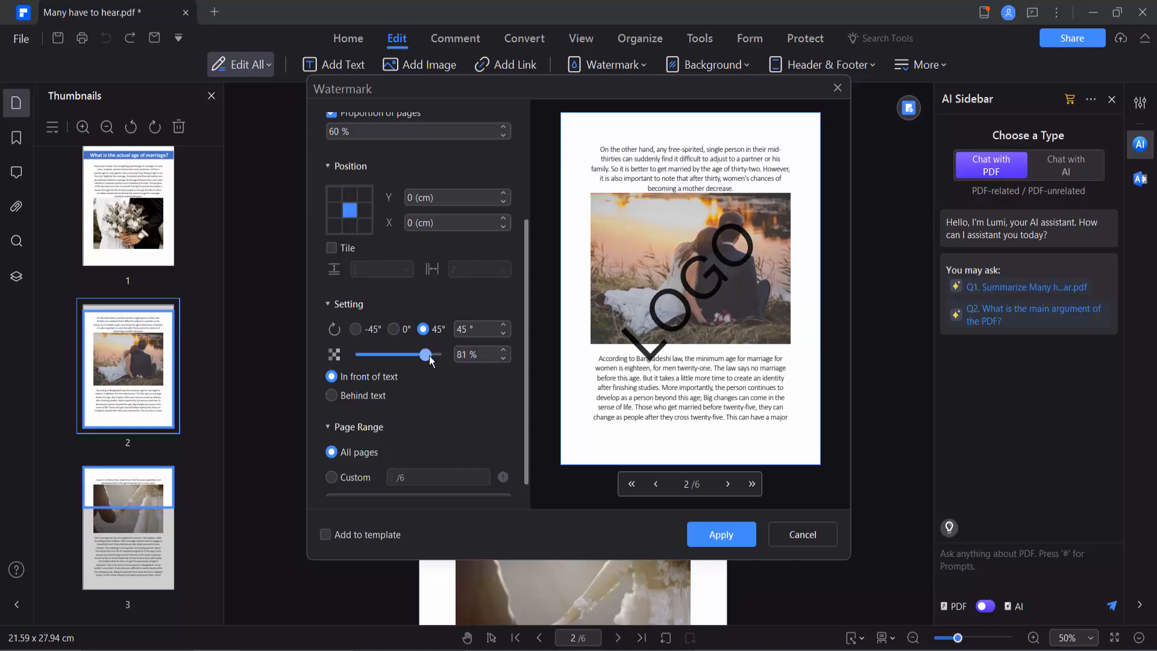
left_click_drag(423, 355, 442, 354)
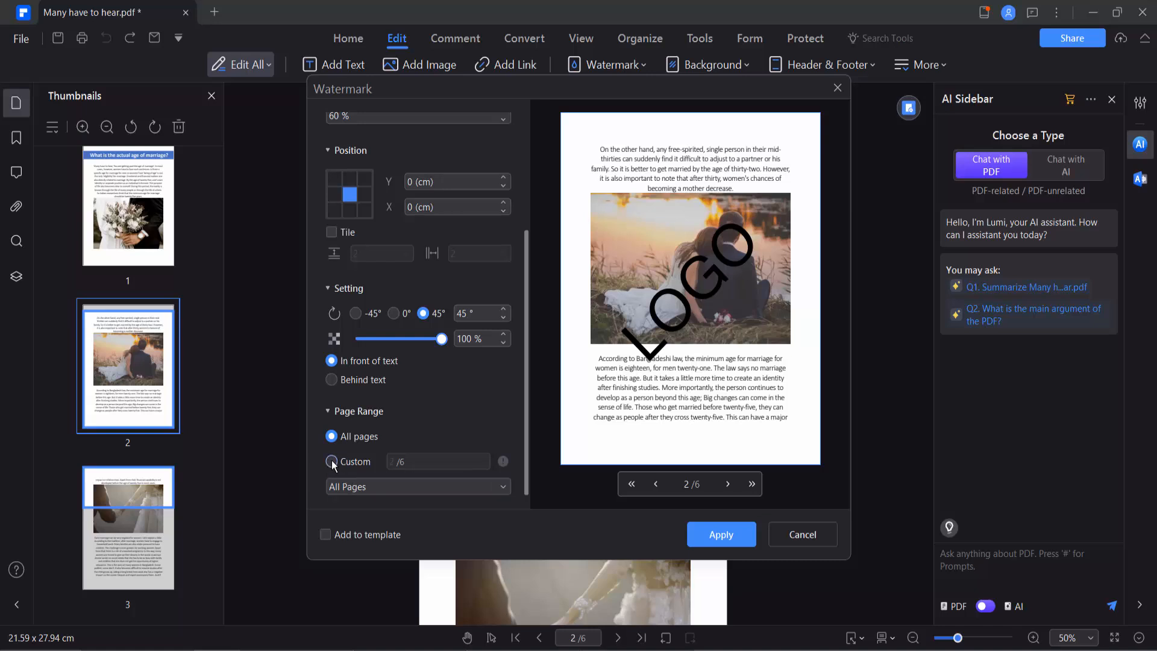
- Set a Custom page range of 1,3,5 for the watermark
left_click(331, 462)
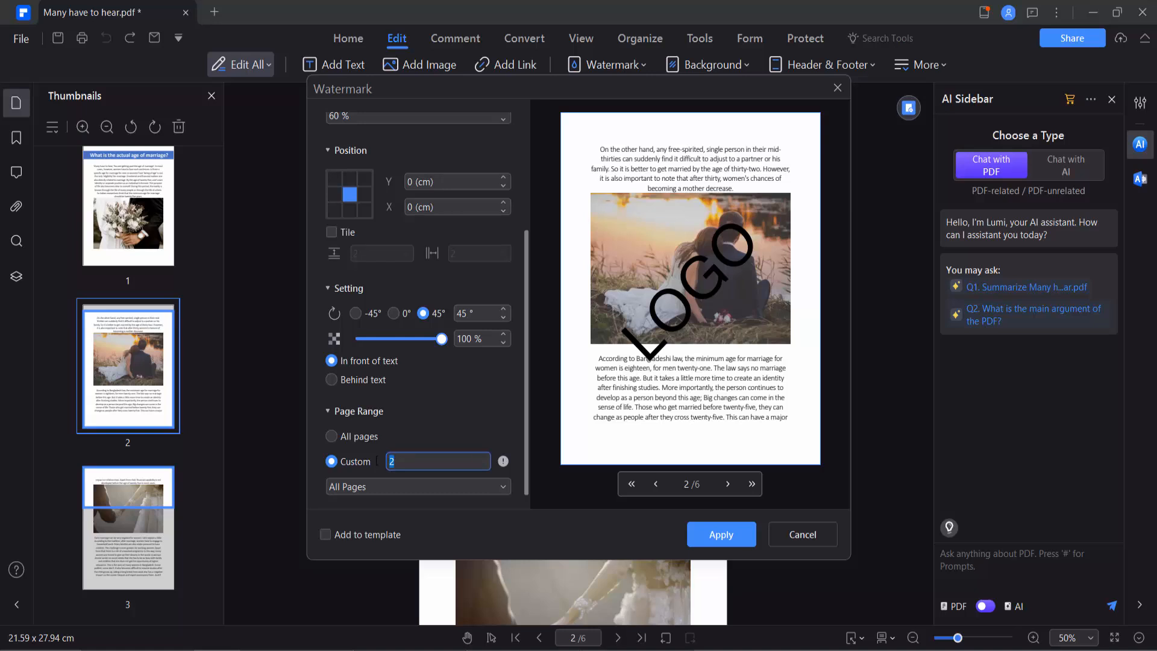
type("1,3,")
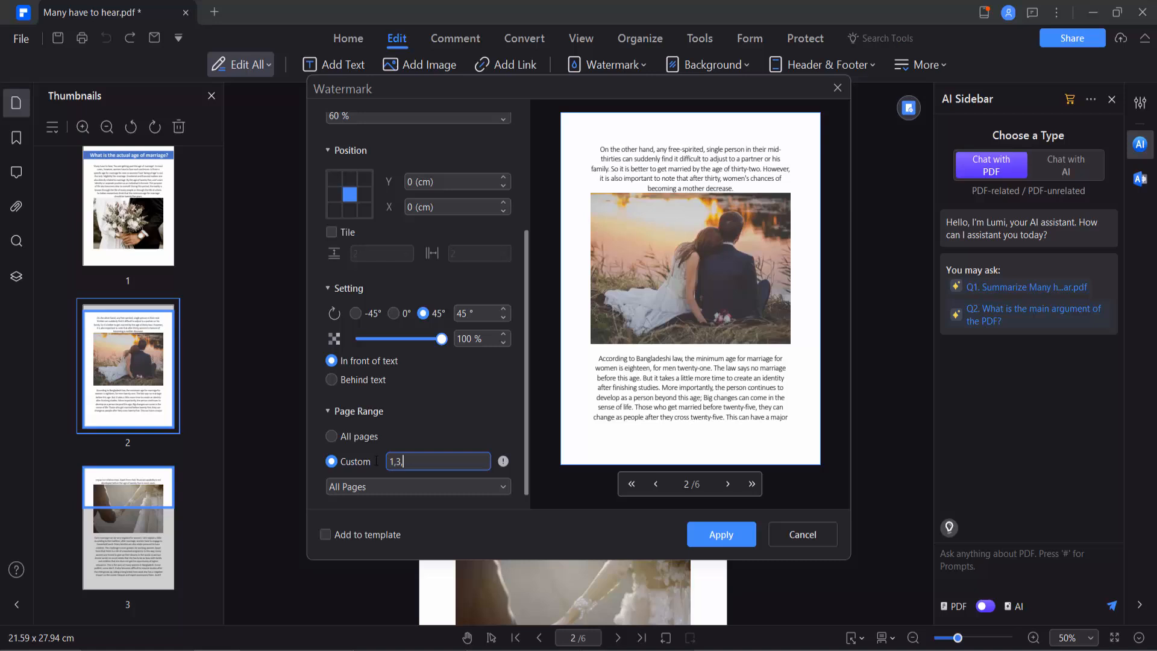
type("5")
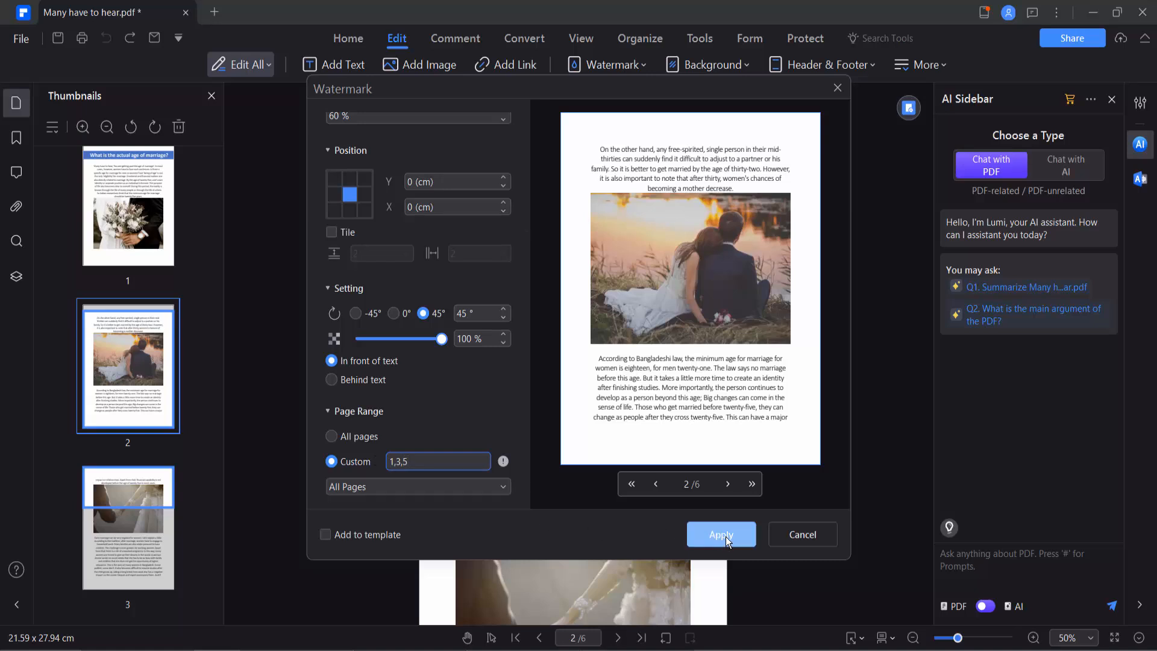
- Apply the watermark and check that pages 1 and 3 show LOGO while 2 and 4 stay clean
left_click(721, 534)
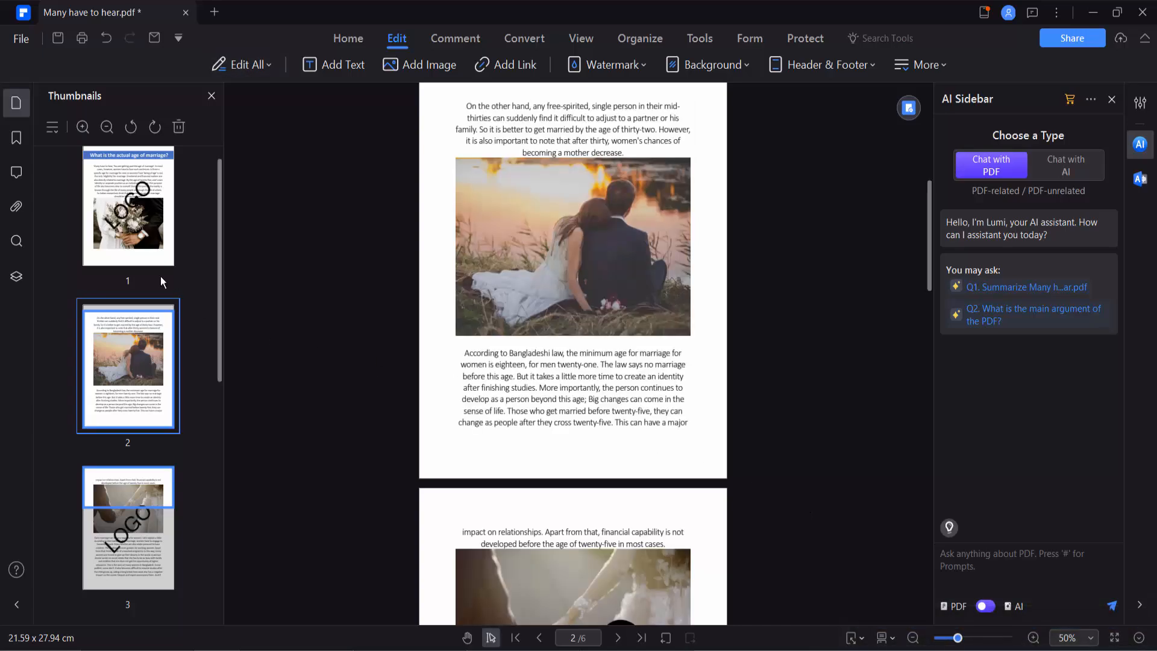
scroll("down", 3)
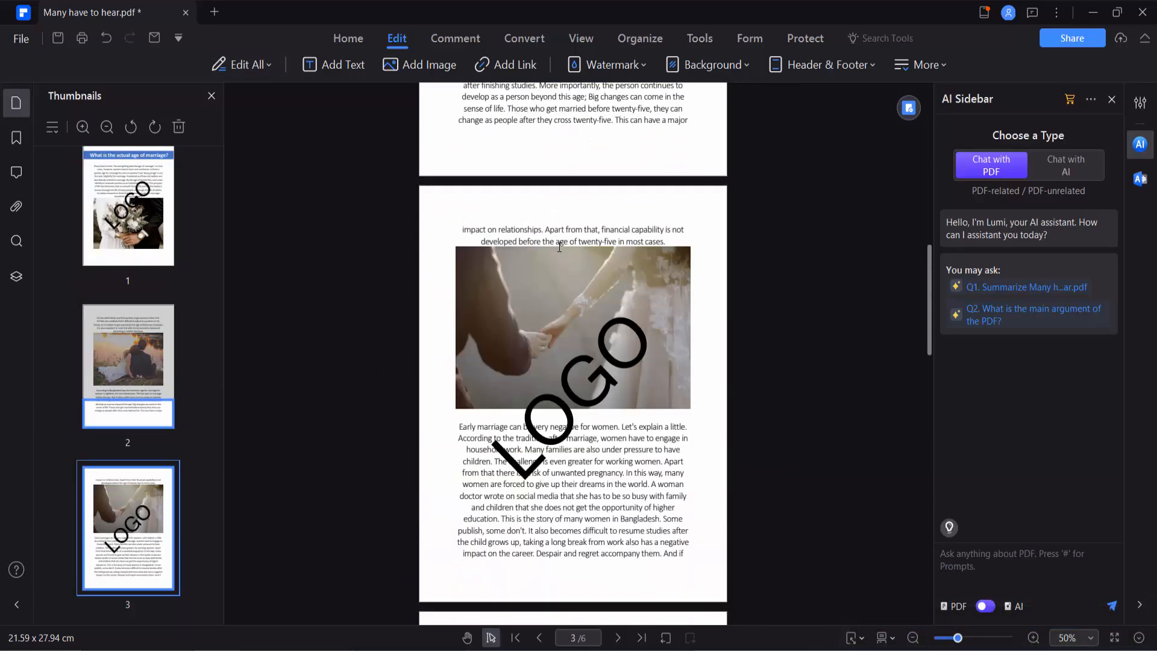
scroll("down", 3)
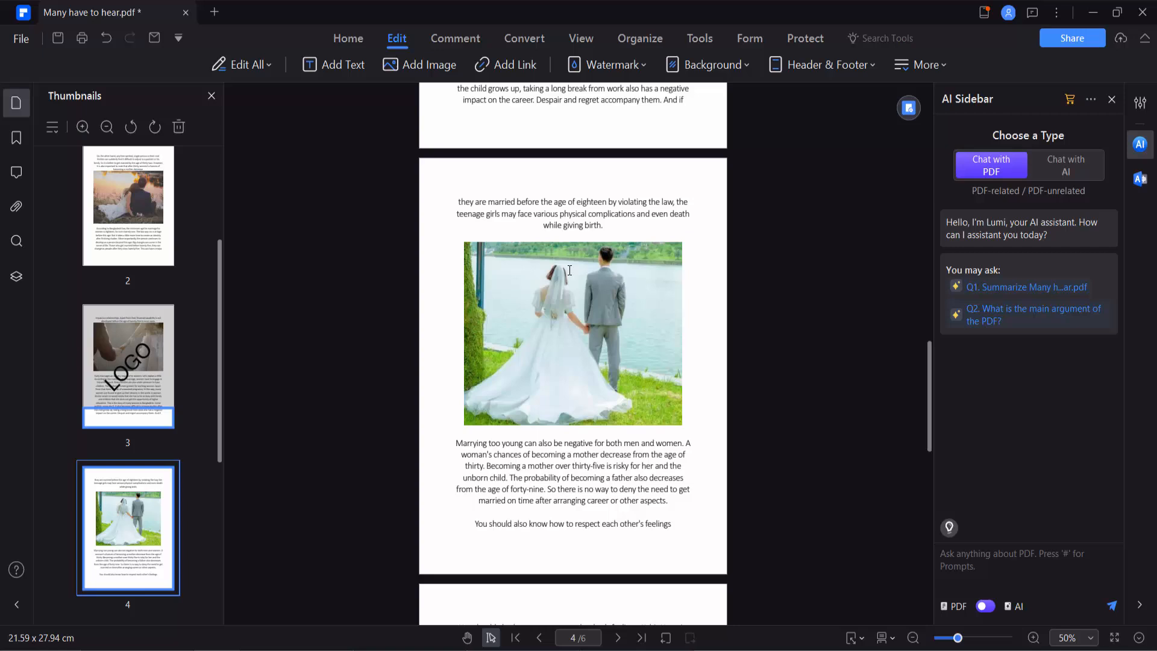
scroll("down", 3)
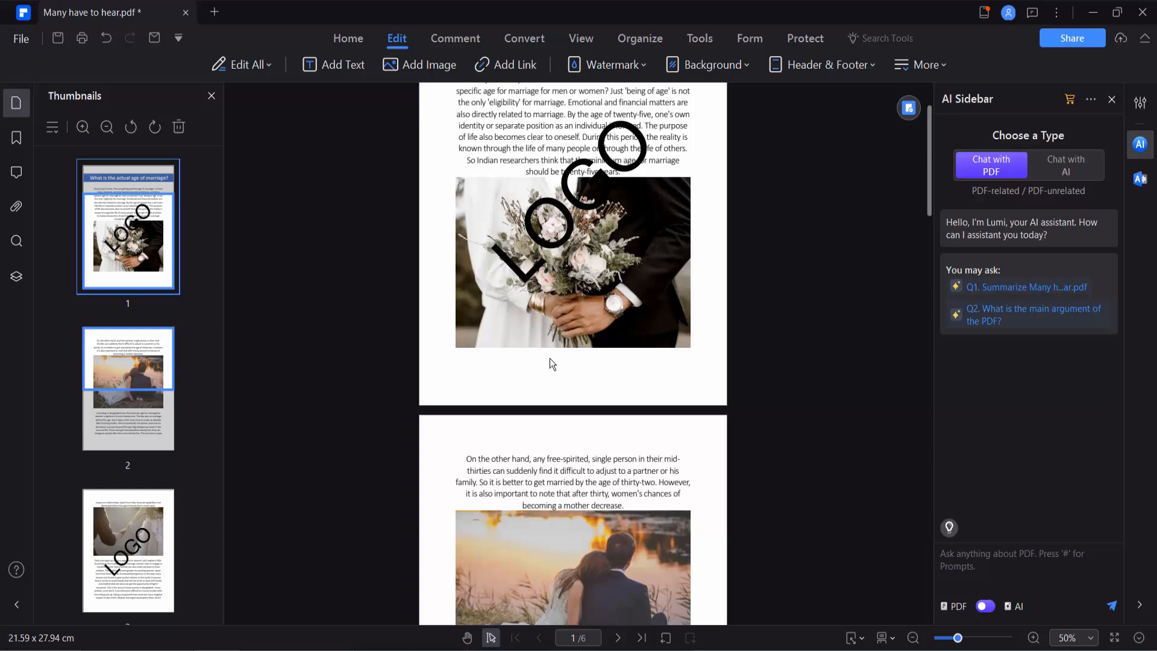
- Begin saving the watermarked document as a new file with Save As
left_click(21, 39)
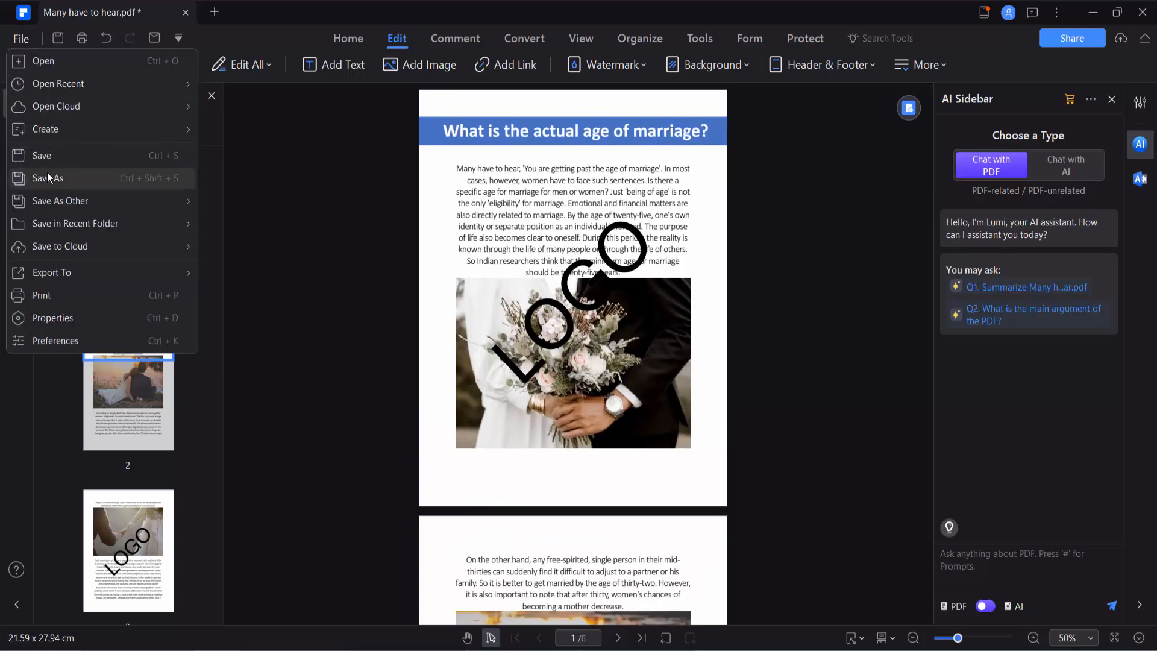
left_click(16, 101)
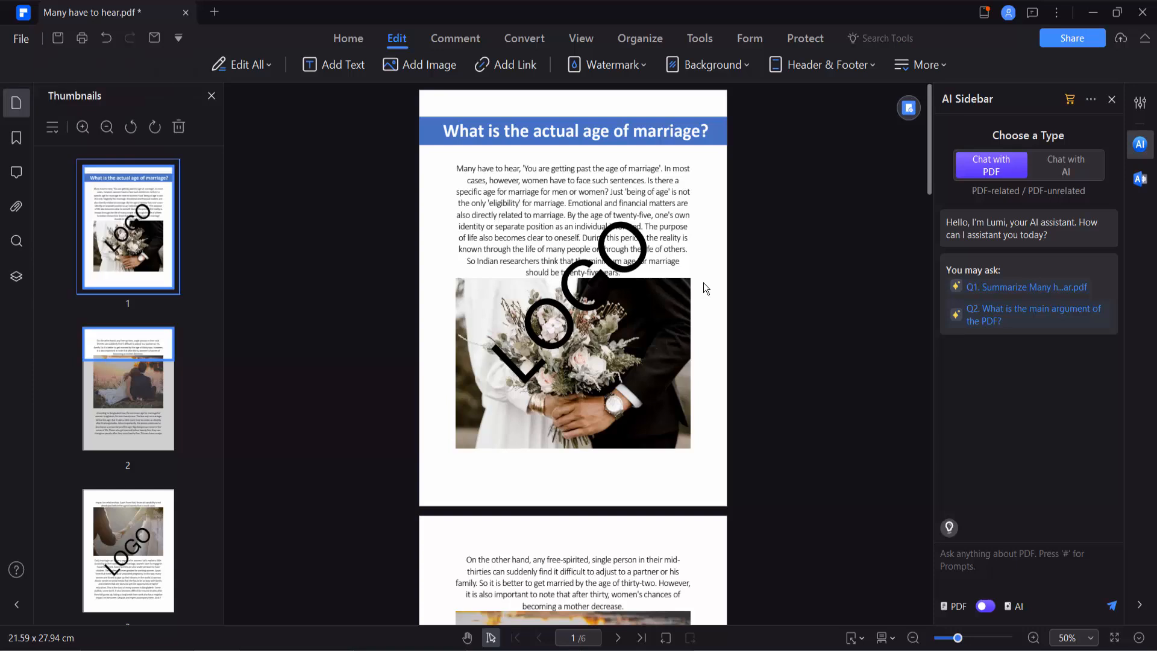